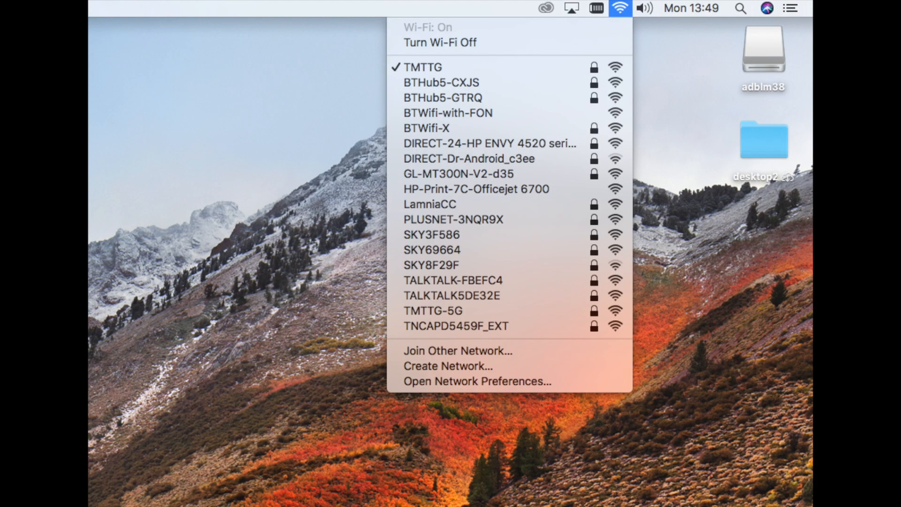
Join the router's GL-MT300N-V2-d35 Wi-Fi network from the macOS menu bar
left_click(460, 174)
type("http://192.168.8.1")
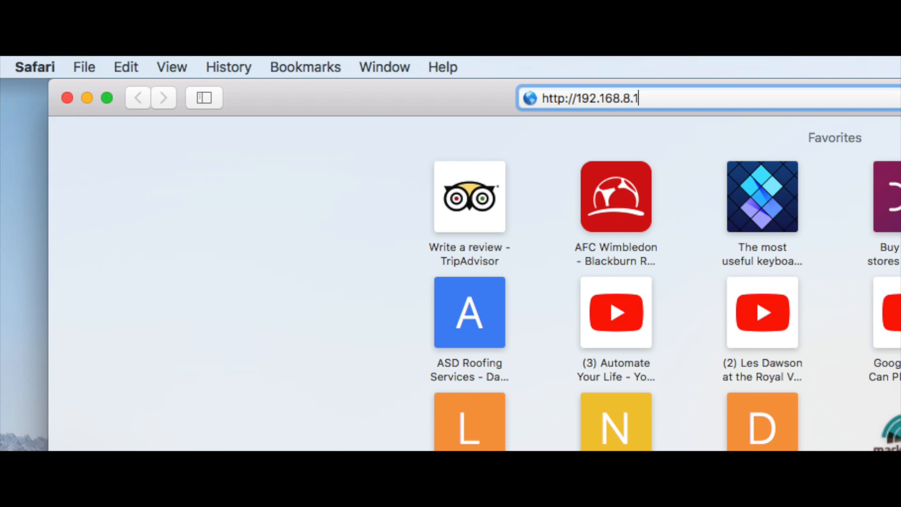
key("Return")
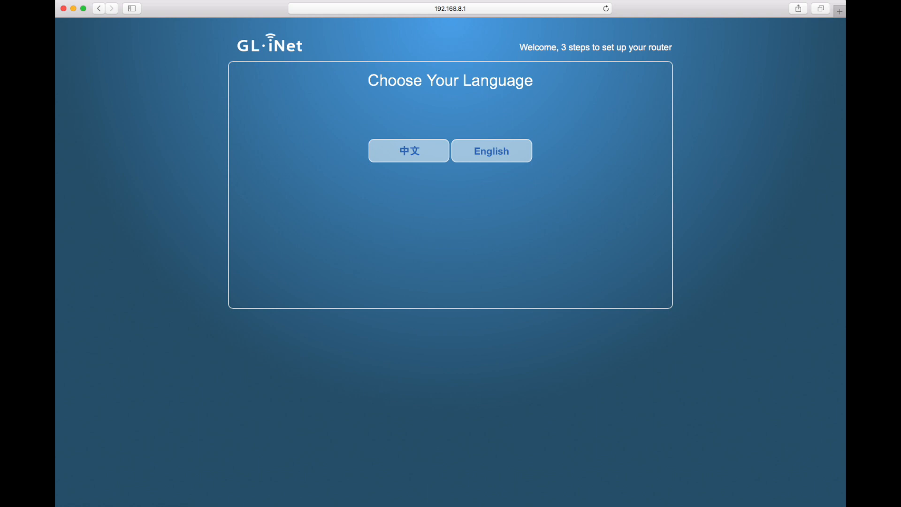
left_click(489, 151)
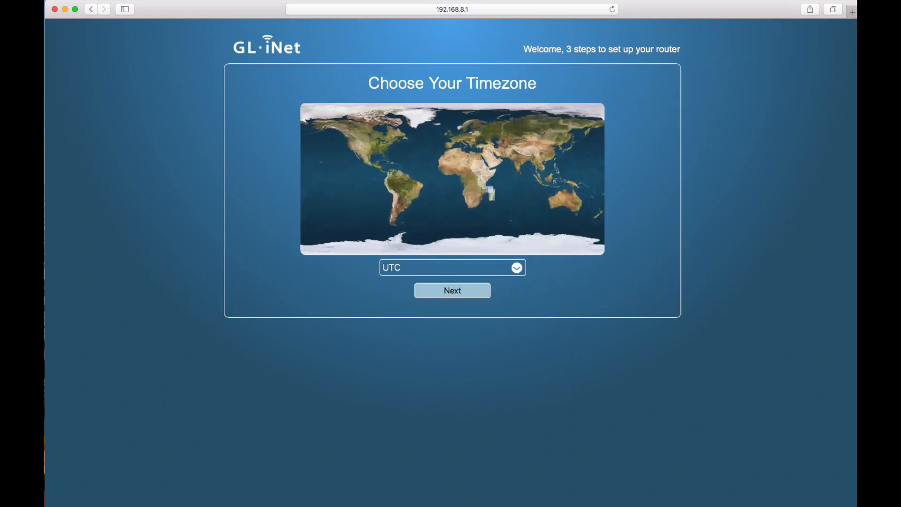
left_click(452, 290)
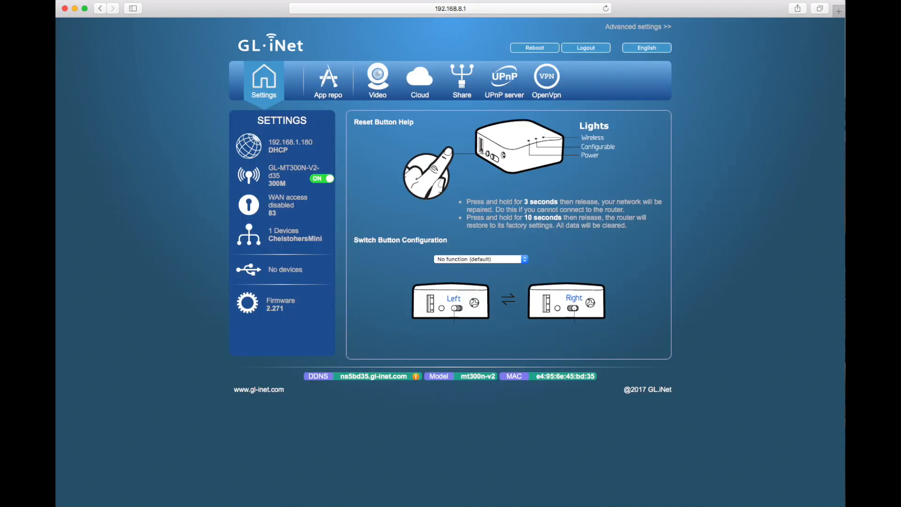
Go to the router's OpenVPN client settings
left_click(546, 80)
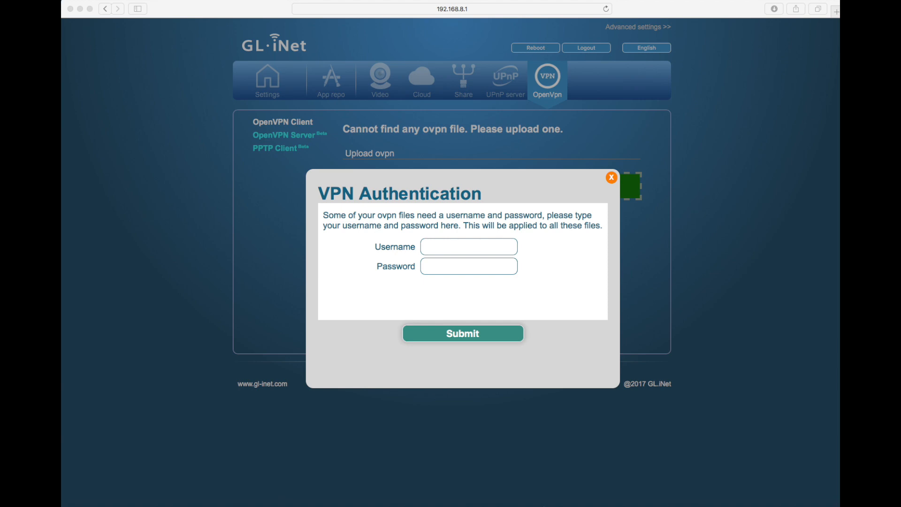
Submit the VPN credentials and enable the Amsterdam OpenVPN client so it connects
left_click(611, 176)
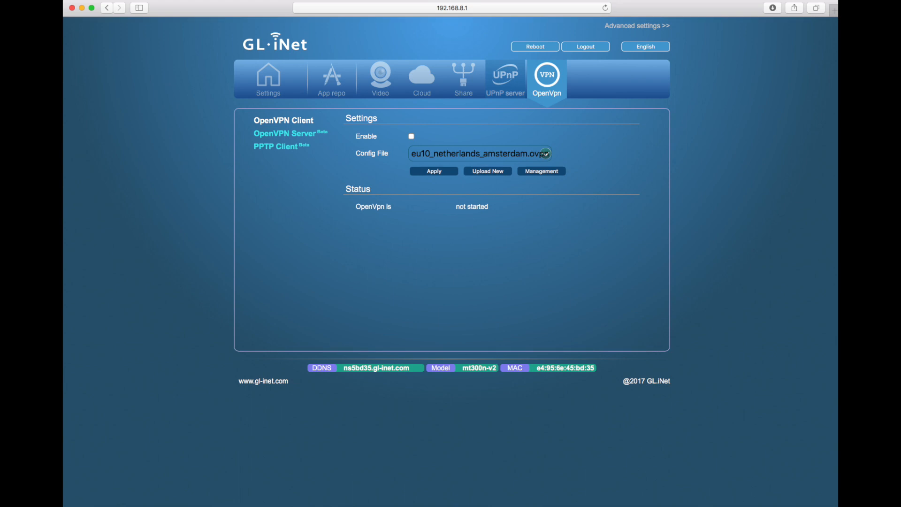
left_click(412, 136)
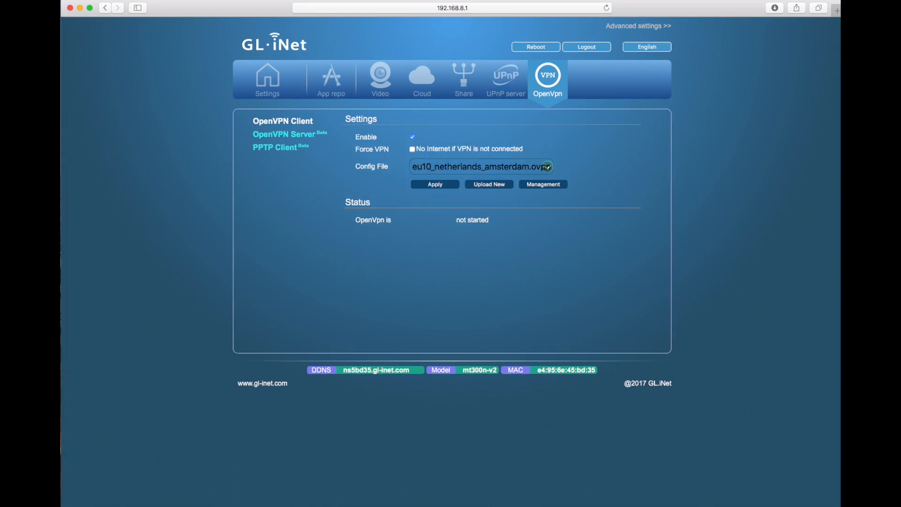
left_click(434, 184)
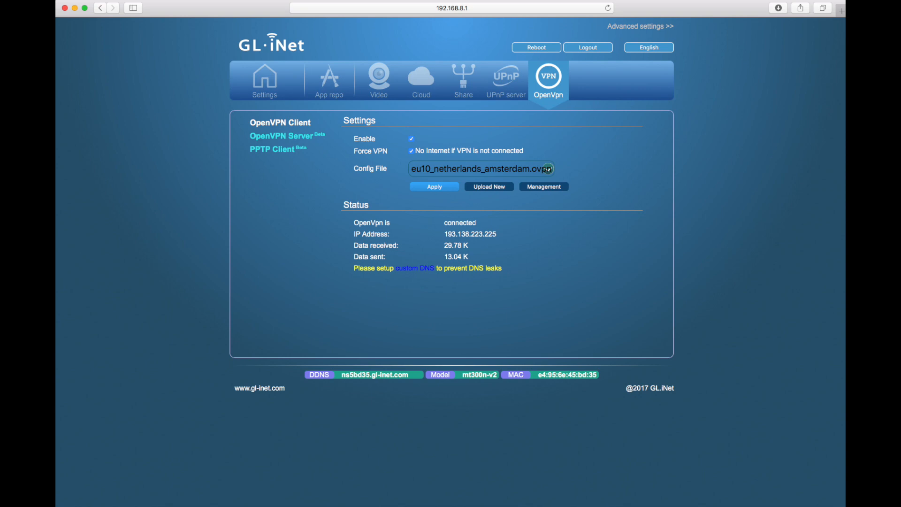
left_click(264, 80)
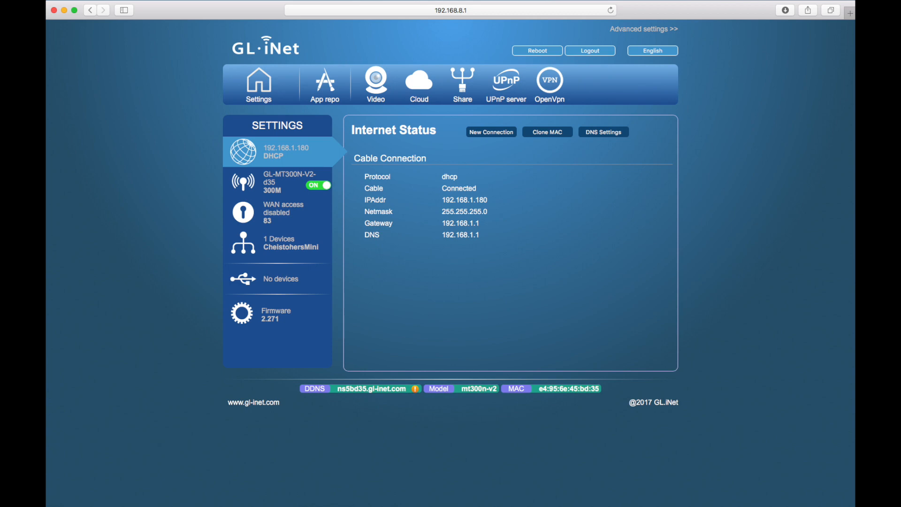
Enter DNS servers 8.8.8.8 and 8.8.4.4 and enable Override Clients' DNS settings
left_click(603, 131)
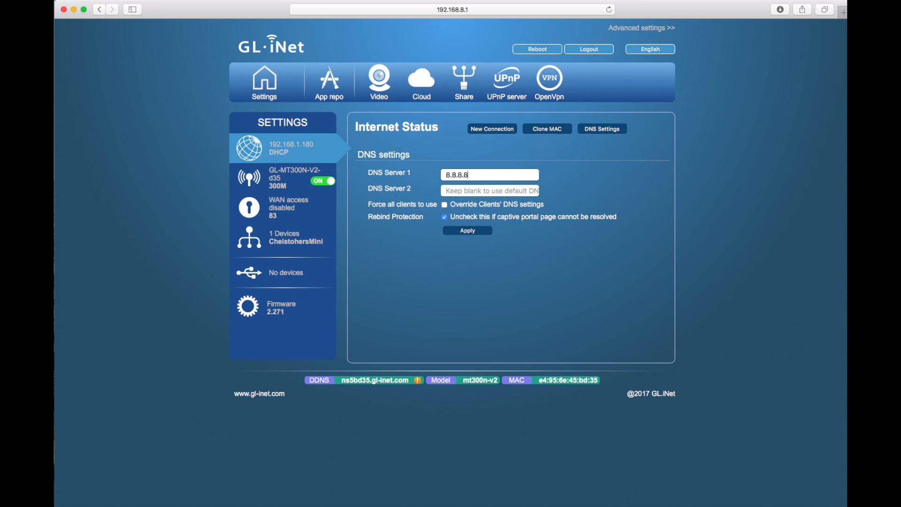
type("8.8.4.4")
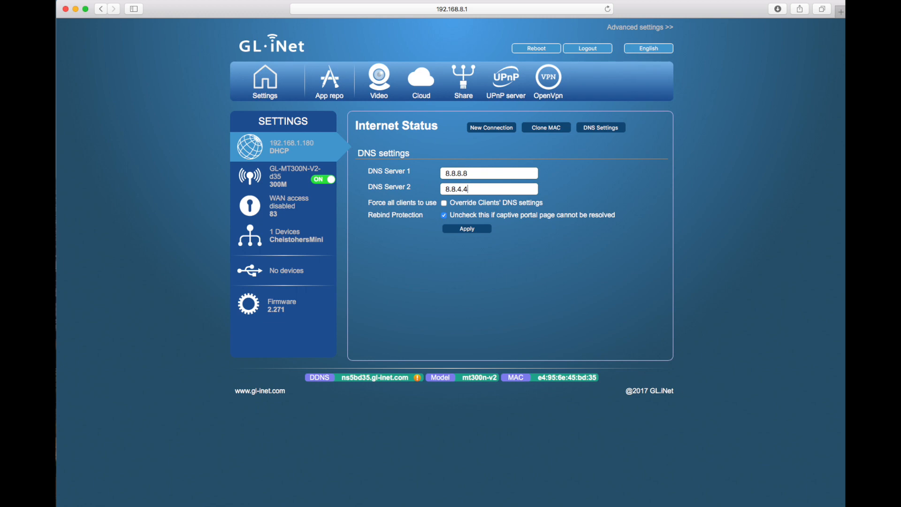
left_click(443, 203)
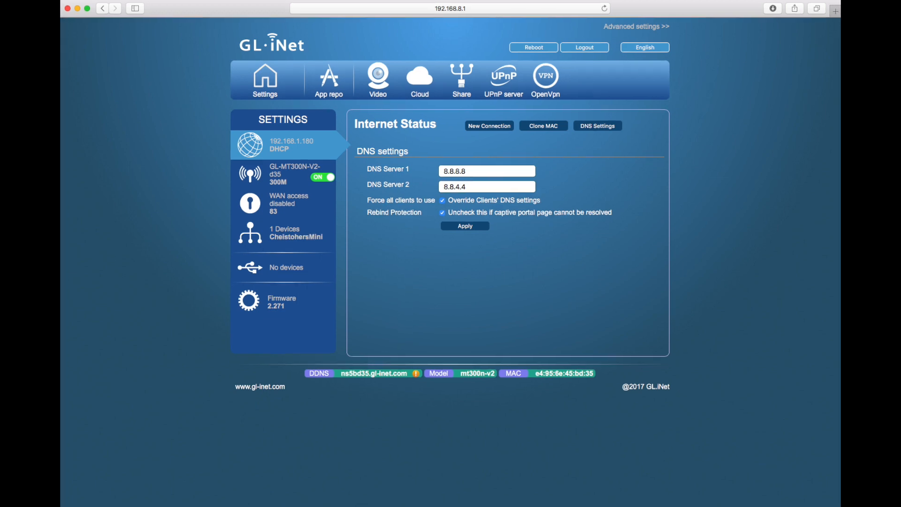